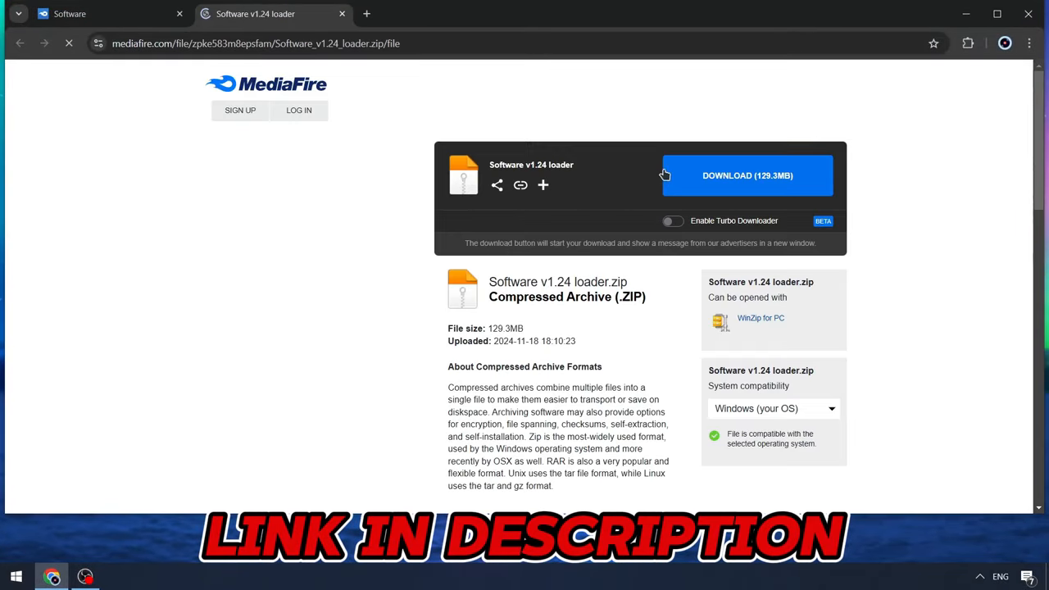
Step: Download the Software v1.24 loader zip and open it in WinRAR with its password
{"action": "left_click", "coordinate": [747, 175]}
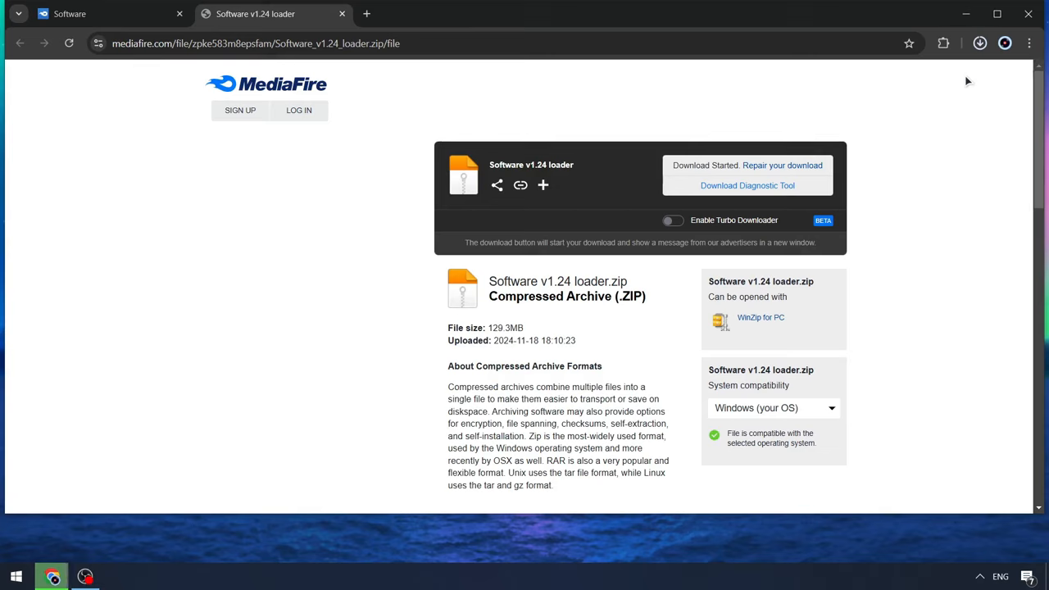
{"action": "left_click", "coordinate": [981, 43]}
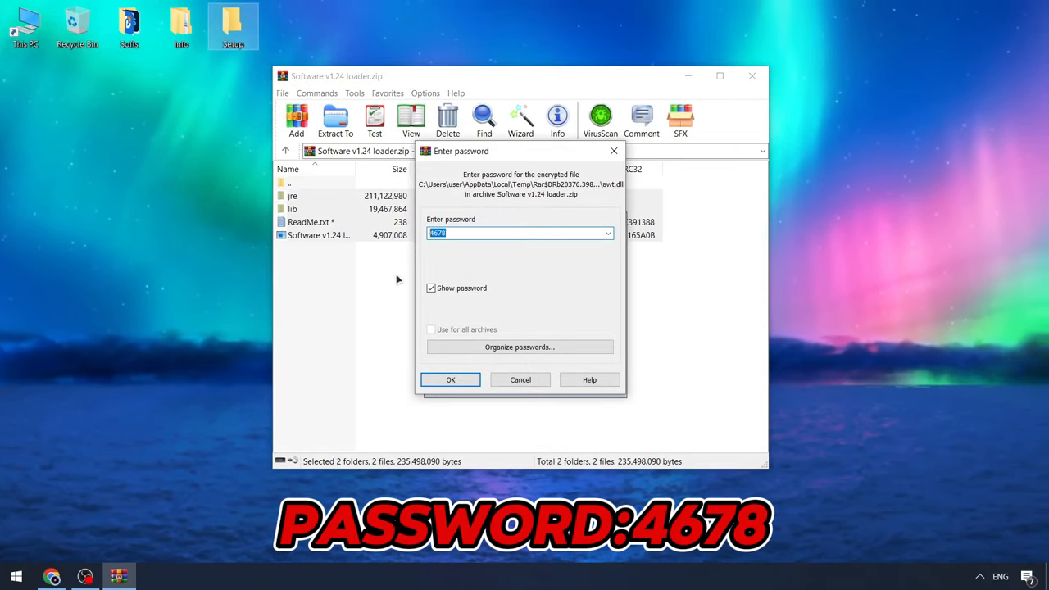
{"action": "left_click", "coordinate": [450, 380]}
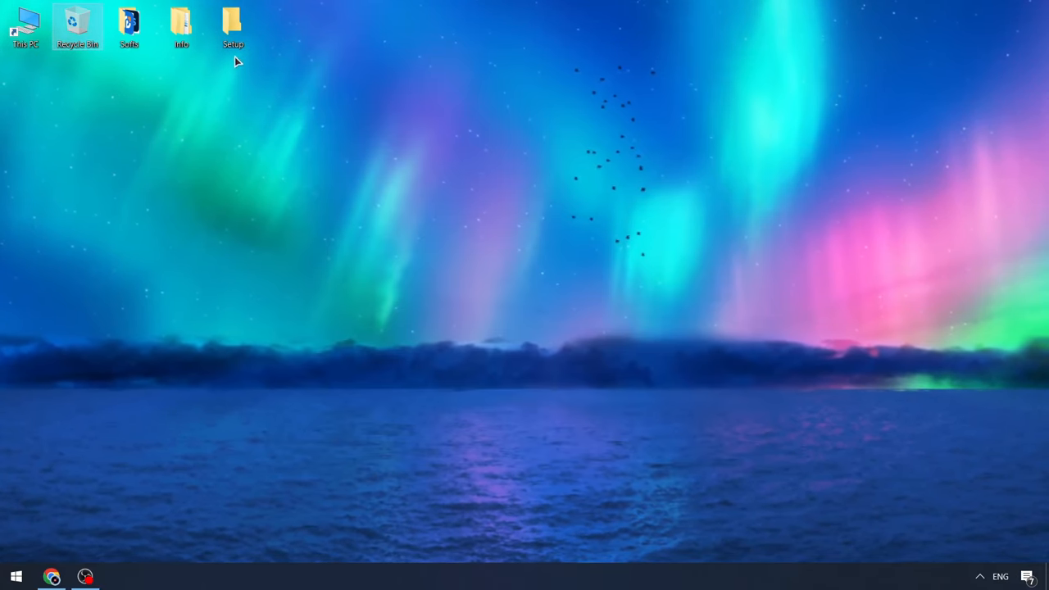
Step: Launch the Software v1.24 loader from the Setup folder and start the Delta Executor setup
{"action": "double_click", "coordinate": [233, 25]}
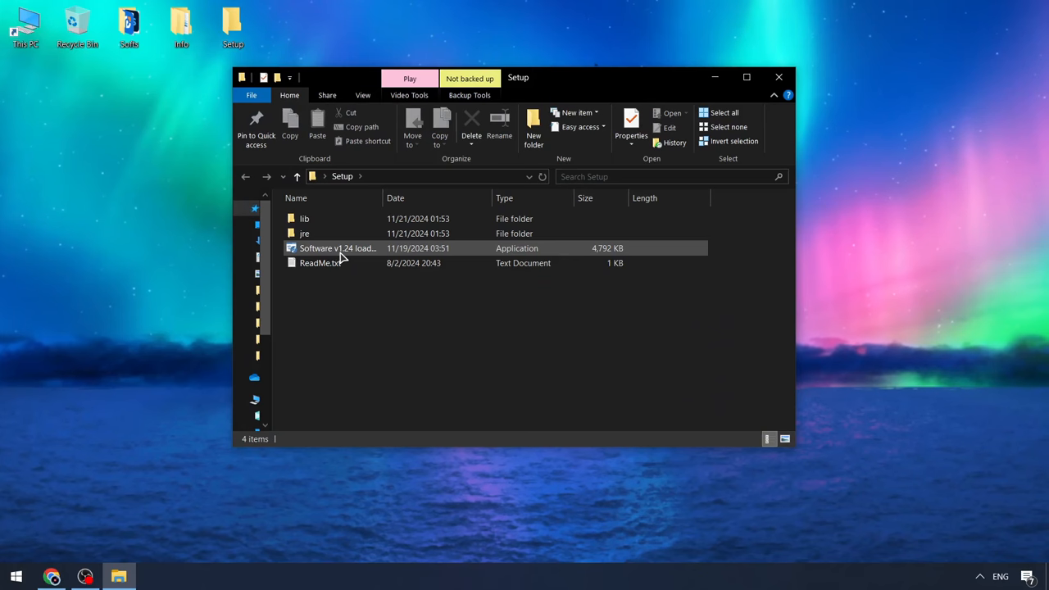
{"action": "double_click", "coordinate": [336, 247]}
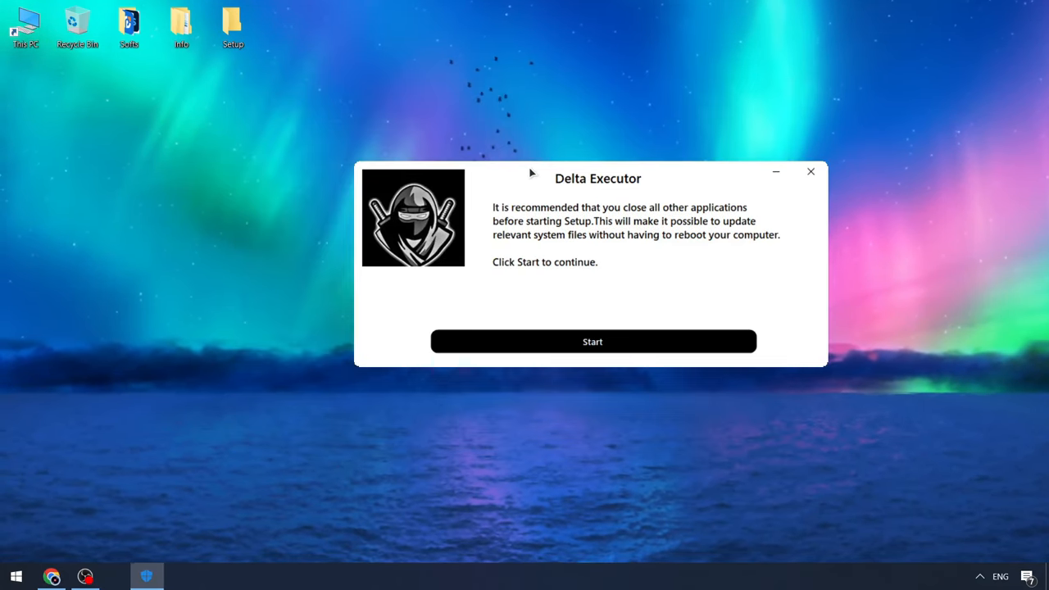
{"action": "left_click", "coordinate": [591, 341]}
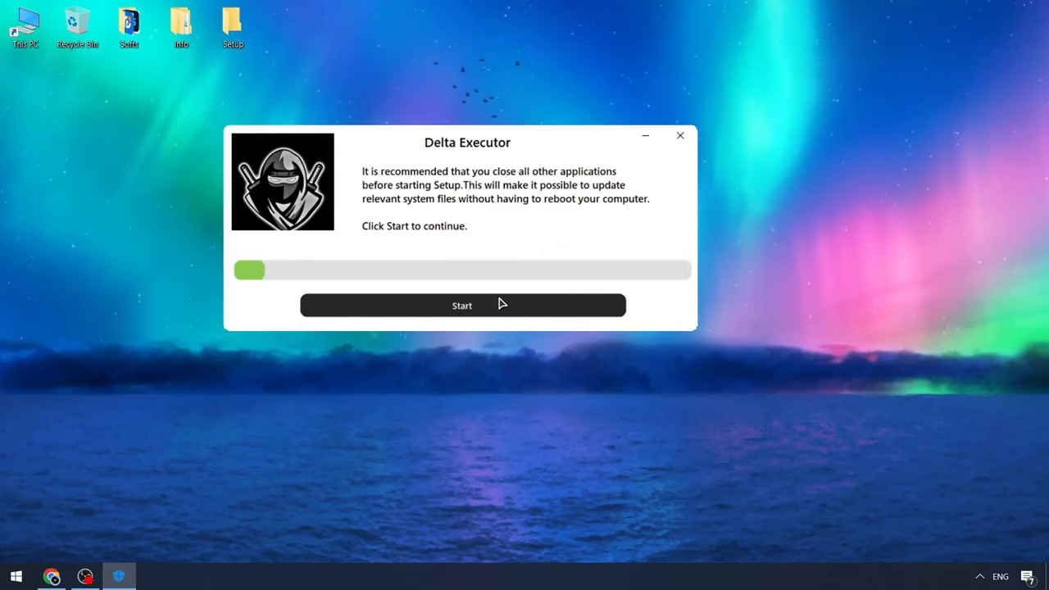